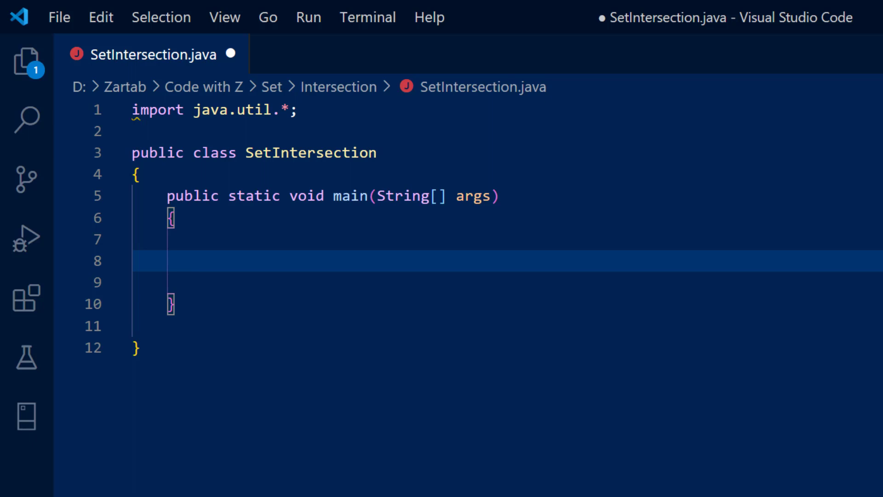
Step: Declare Set<String> sourceSet = new TreeSet<>(); on main's empty line
text(Set)
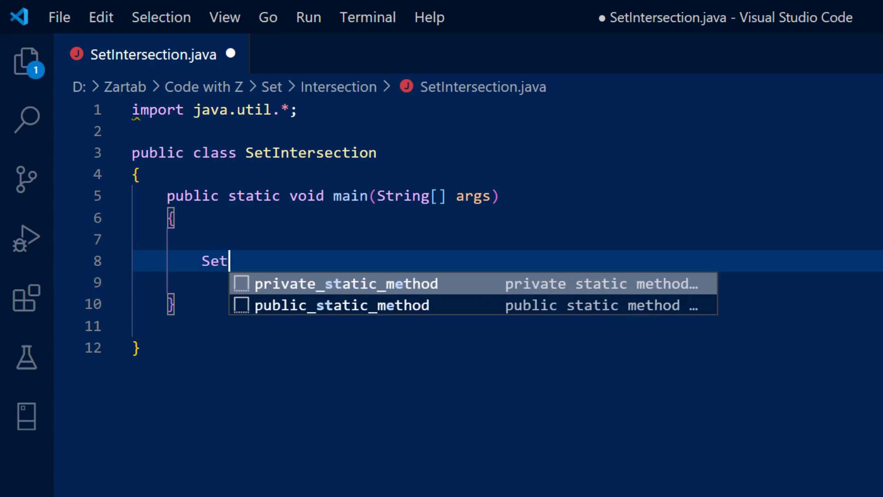
text(<Stirng)
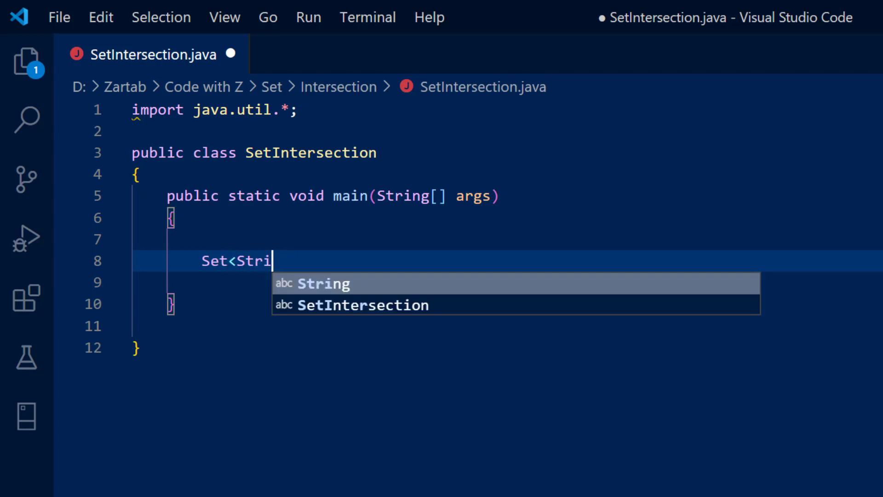
key(Tab)
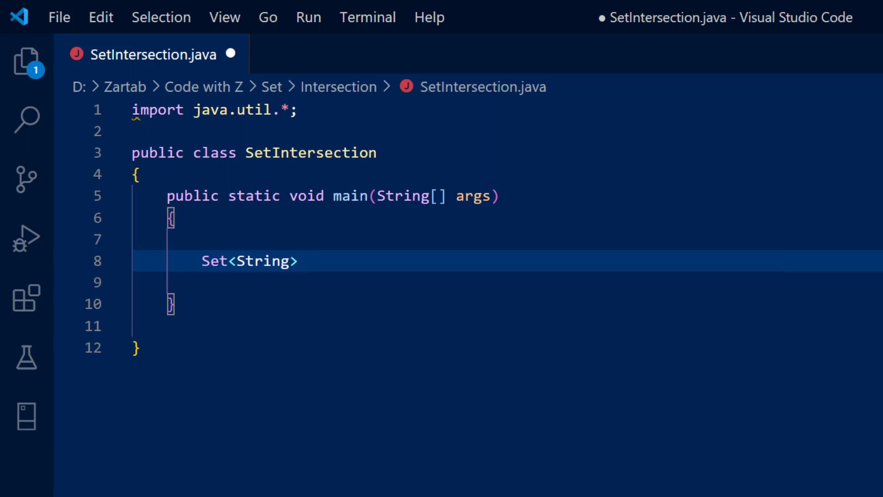
text(sourceS)
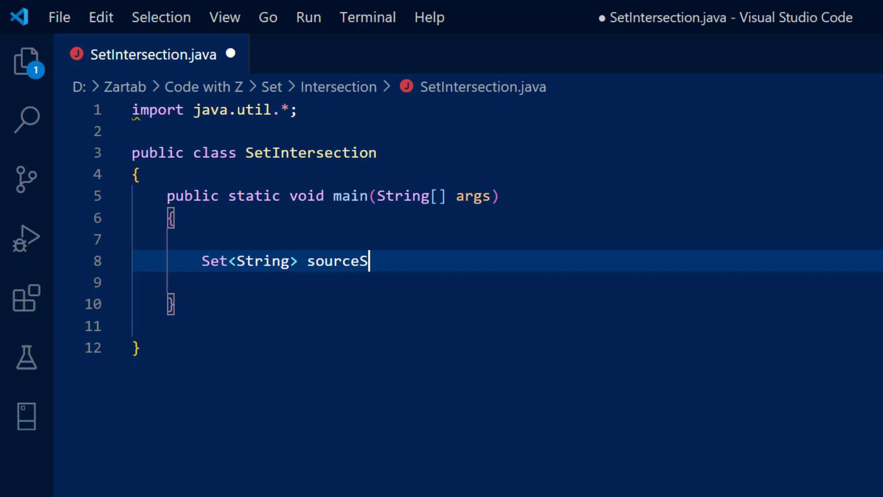
text(et=new Tr)
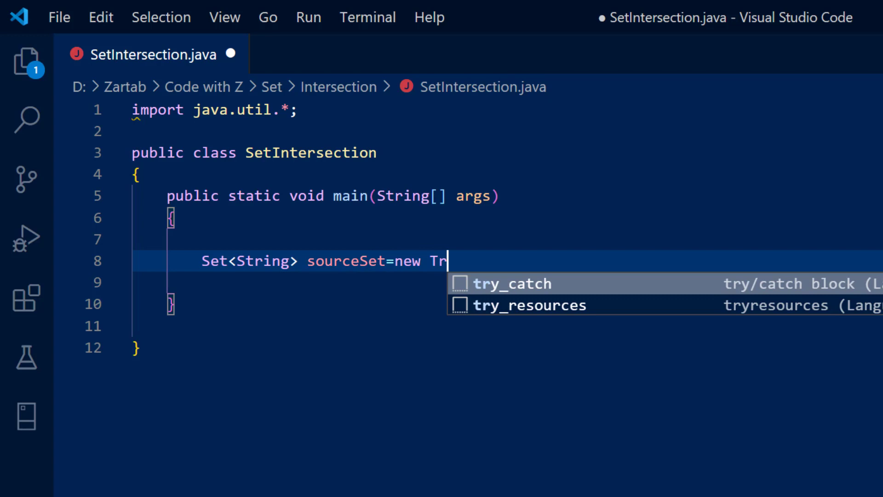
text(eeSet)
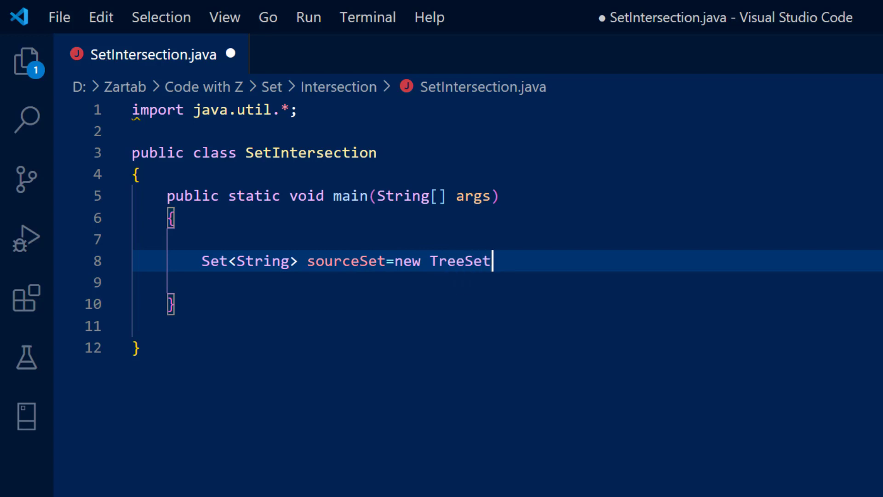
text(<>();)
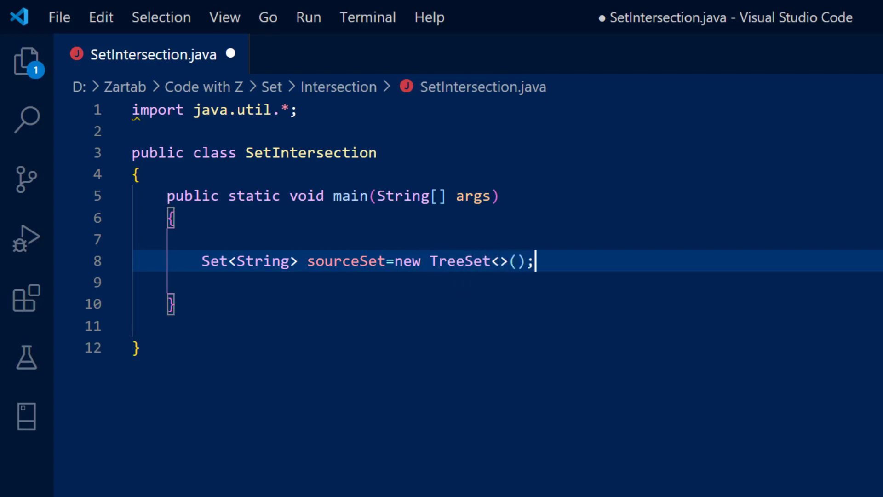
Step: Write sourceSet.add() lines for Tom, Jerry, Richie, Rich, Dexter and Chota Bheem
text(source)
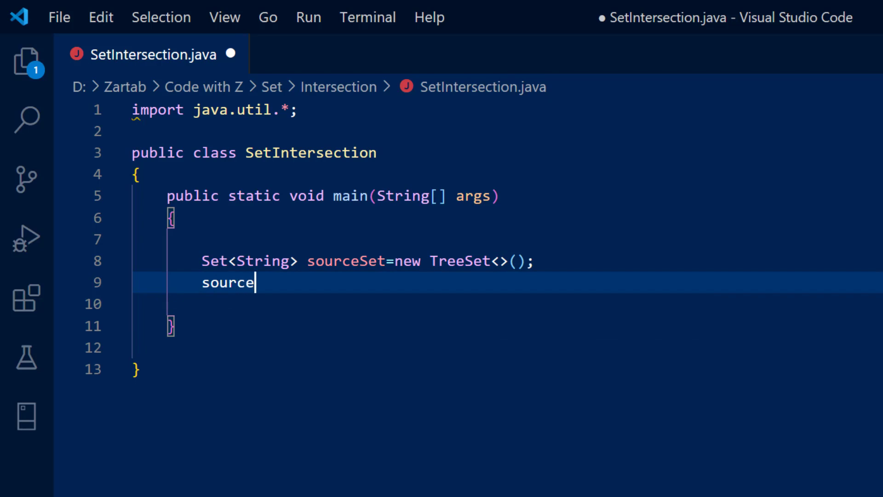
text(Set.a)
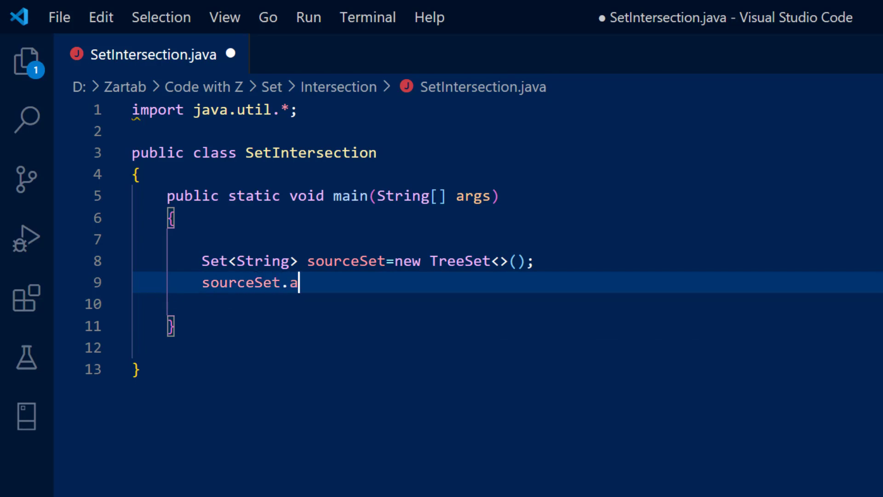
text(dd())
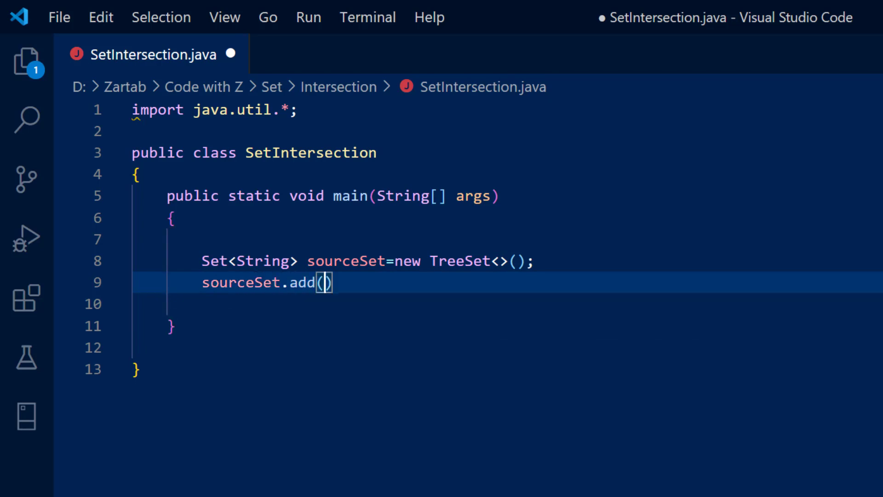
text("Tom")
text(sourceS)
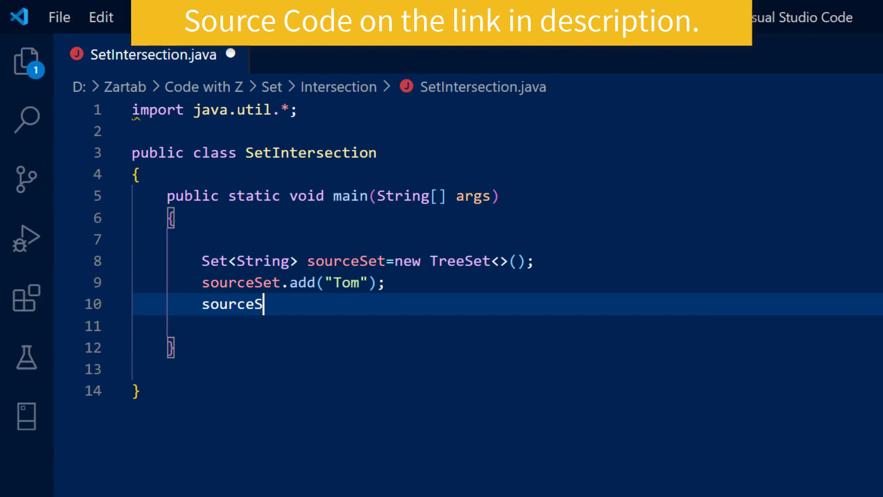
text(et.add()
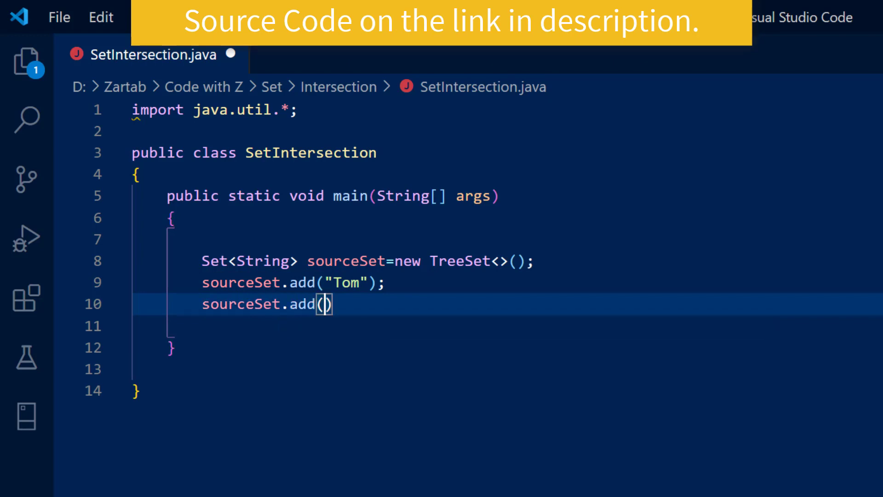
text("Jer")
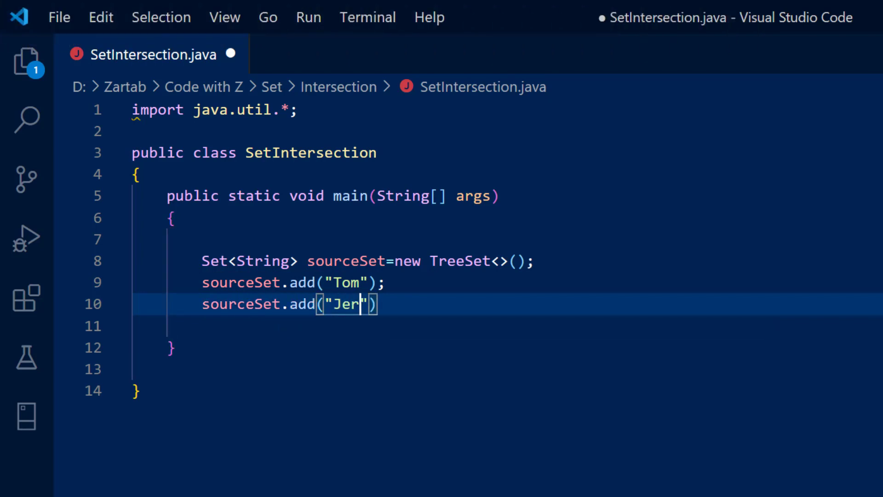
text(ry)
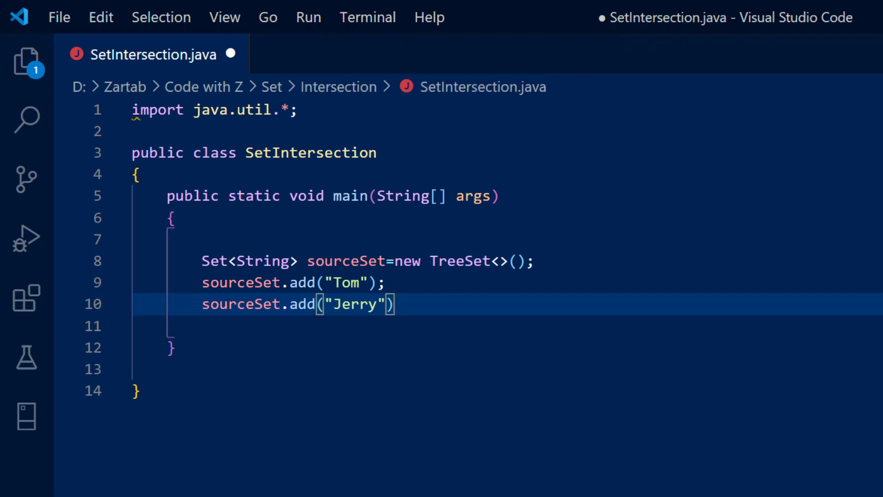
text(sourceSet.add("Richie");)
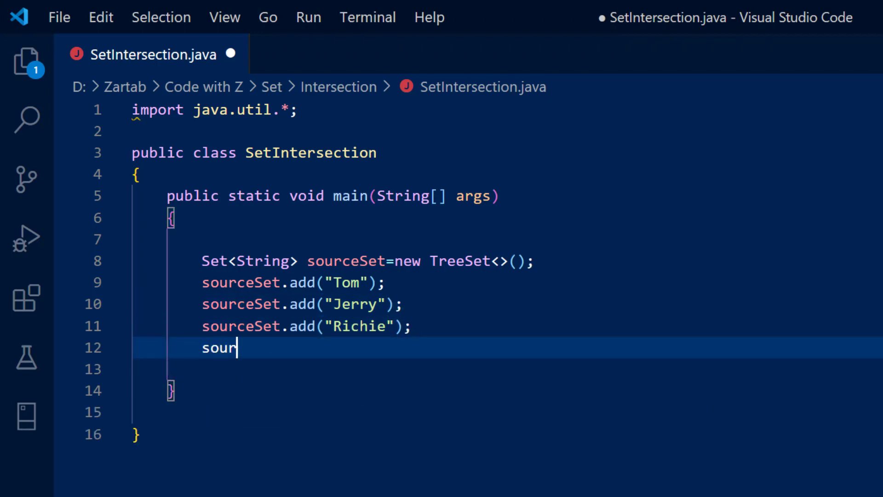
text(ceSet.add("Rich");)
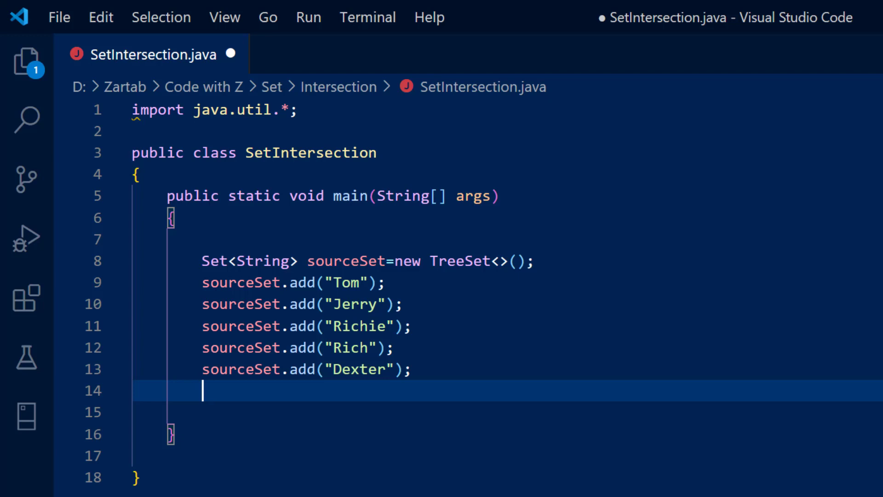
text(sourceSet.add("Chota Bheem");)
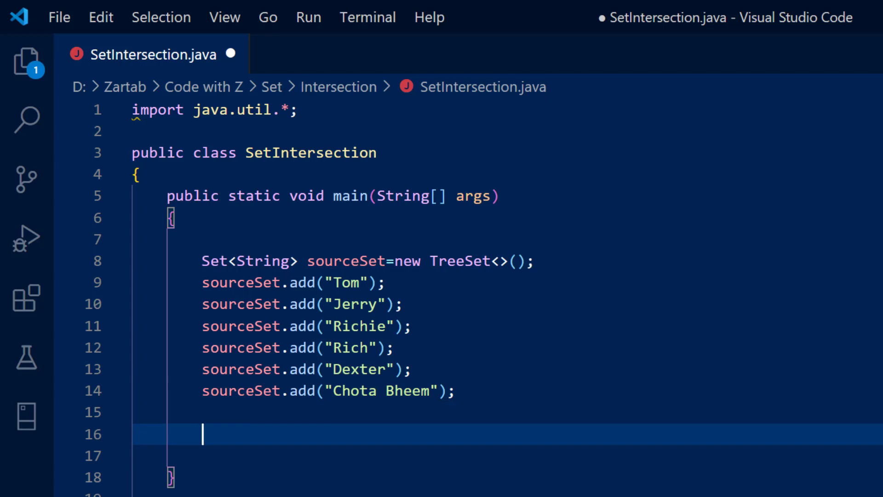
Step: Declare Set<String> destinationSet = new TreeSet<>(); and add Chota Bheem to it
text(Set<)
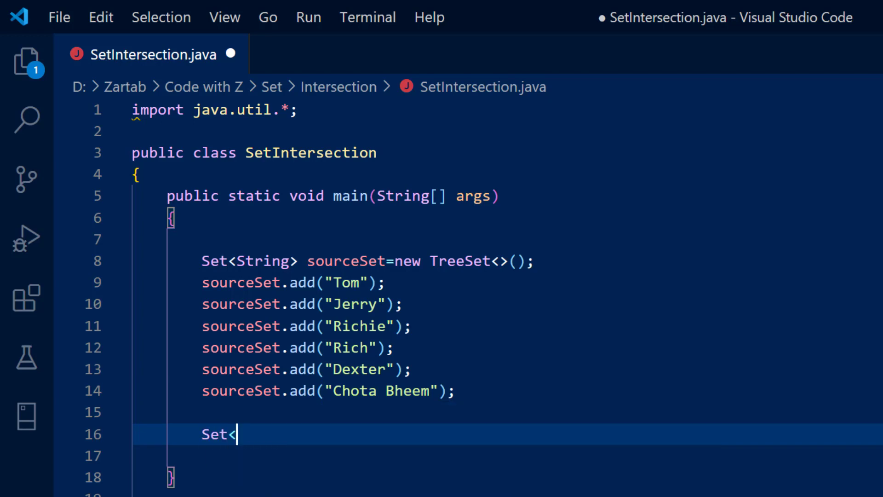
text(String)
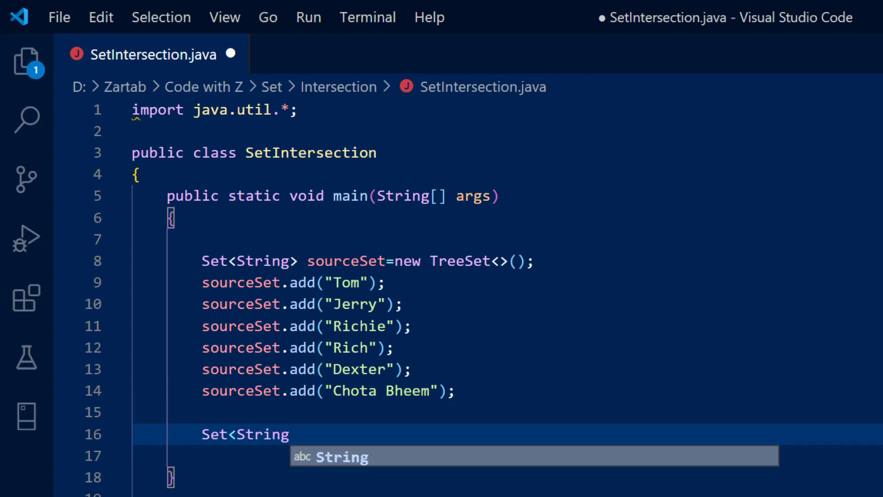
text(> destina)
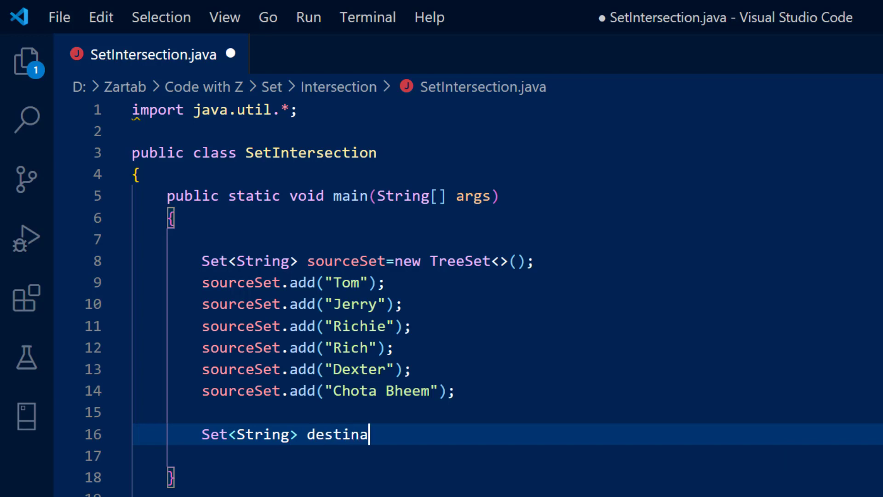
text(tion)
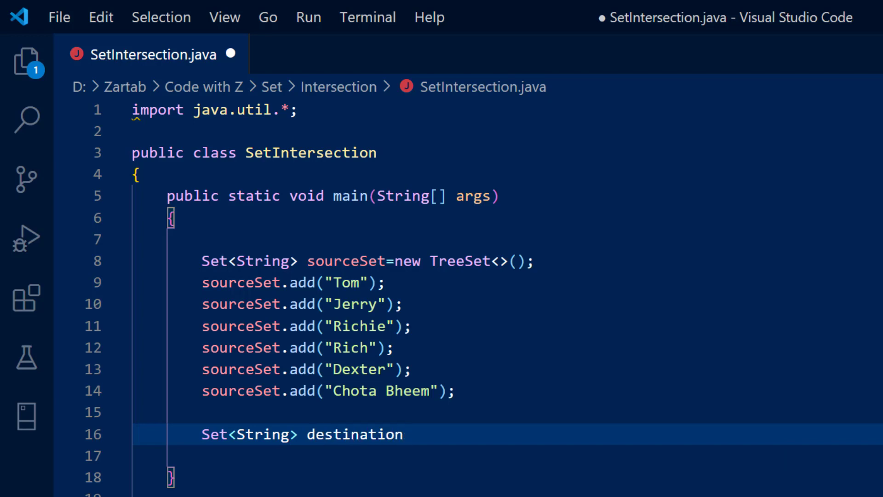
text(Set)
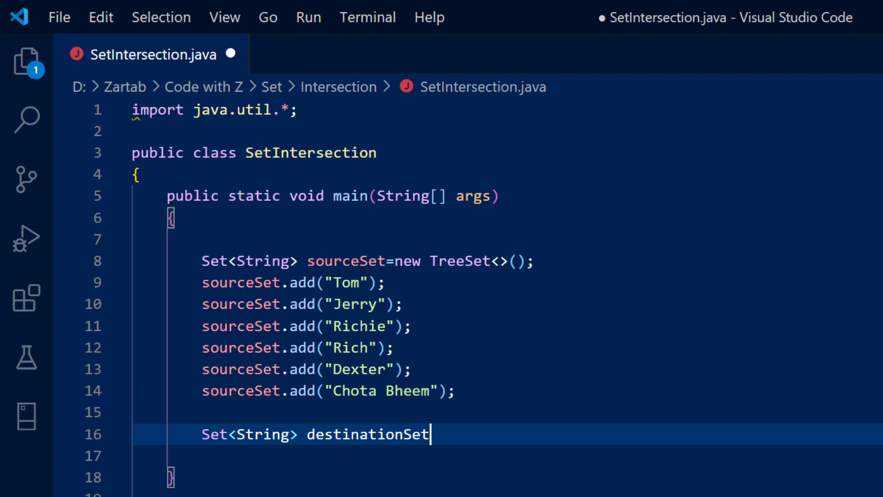
text(=new Tree)
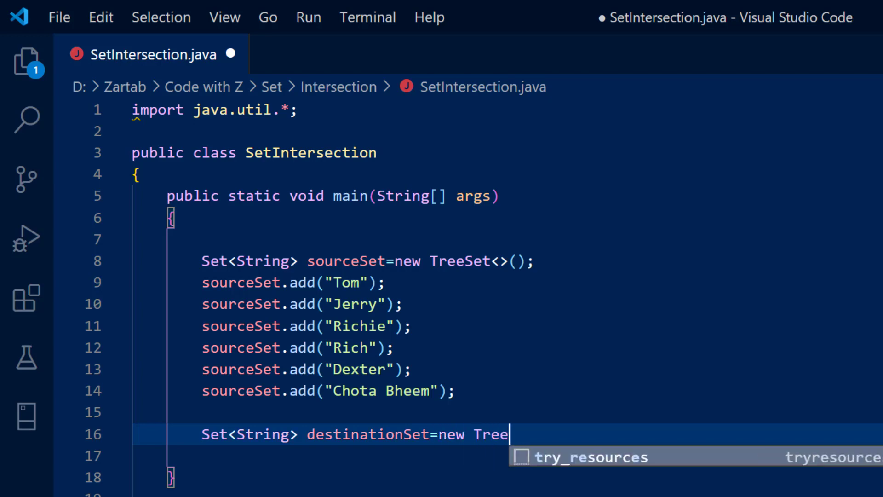
text(Set<>)
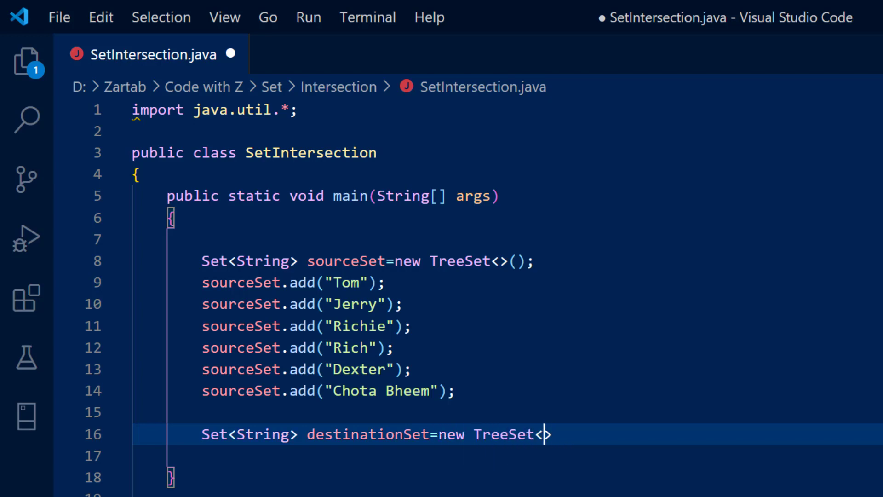
text(>();)
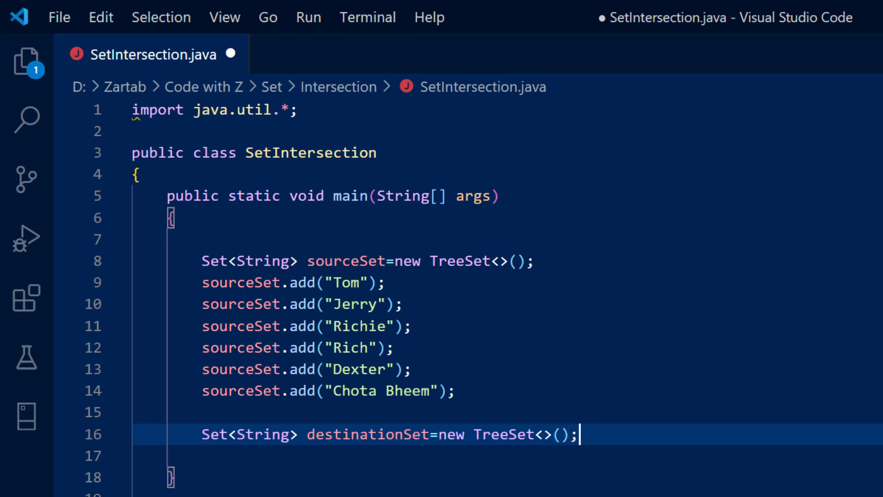
text(destinationSet.add("Chota Bheem");)
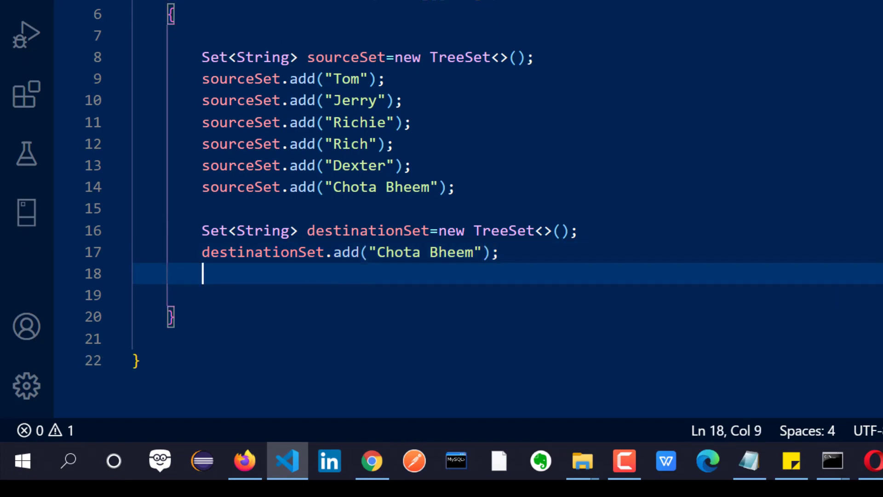
Step: Add Doremon, Shinchan and Tom to destinationSet with add() calls
text(destinationSet.add(:)
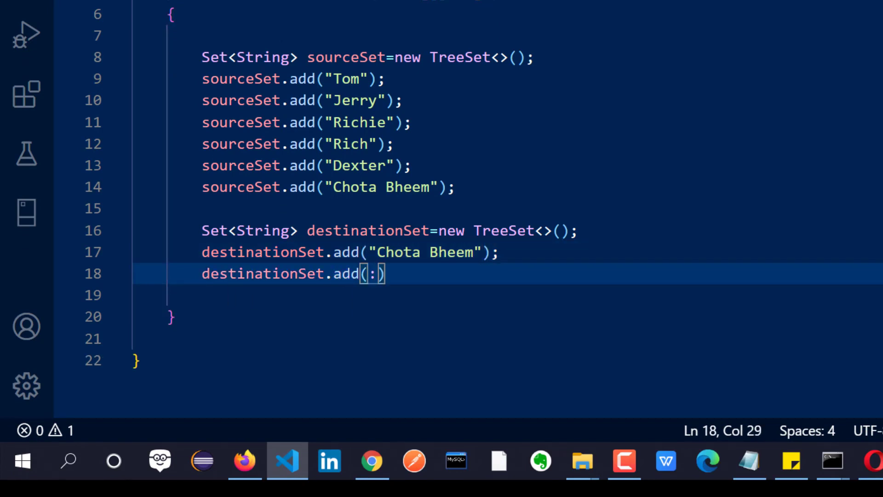
text("Doremon");)
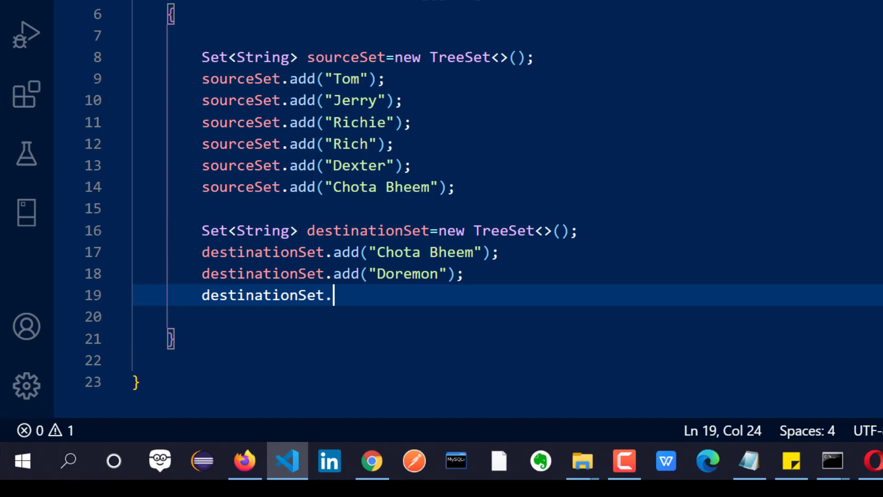
text(add("Shinchan");)
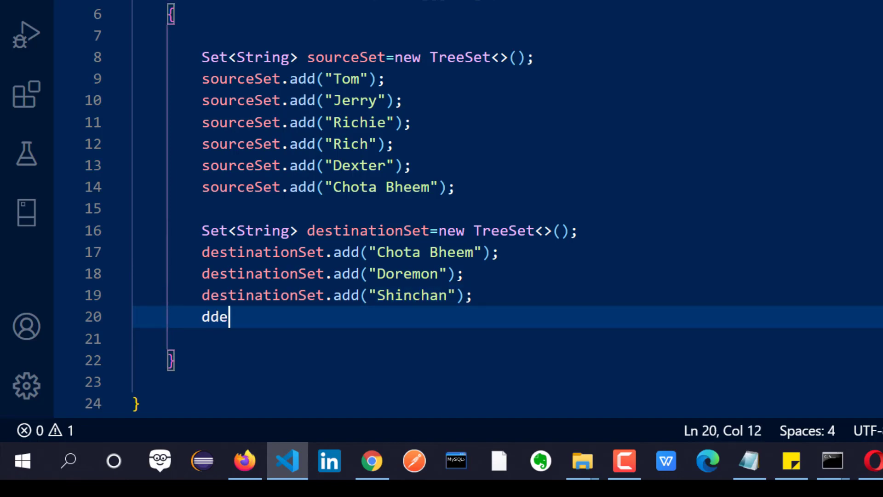
text(destinationSet.add(""))
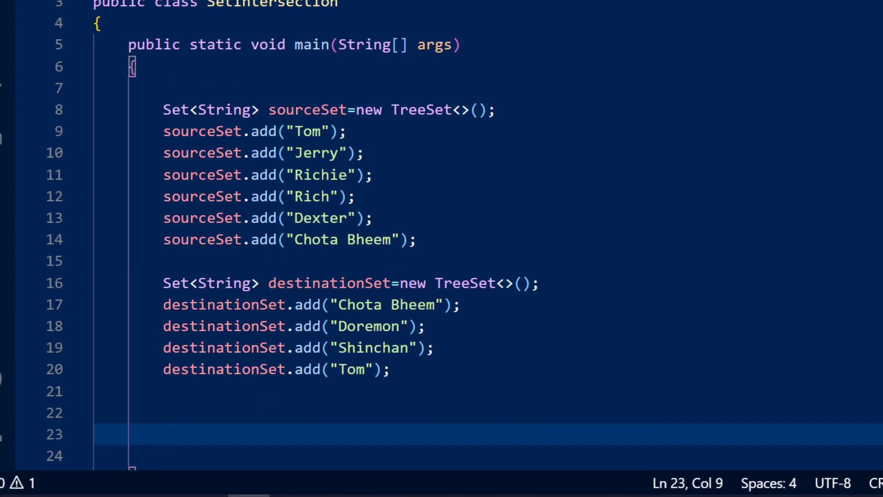
mouse_move(615, 314)
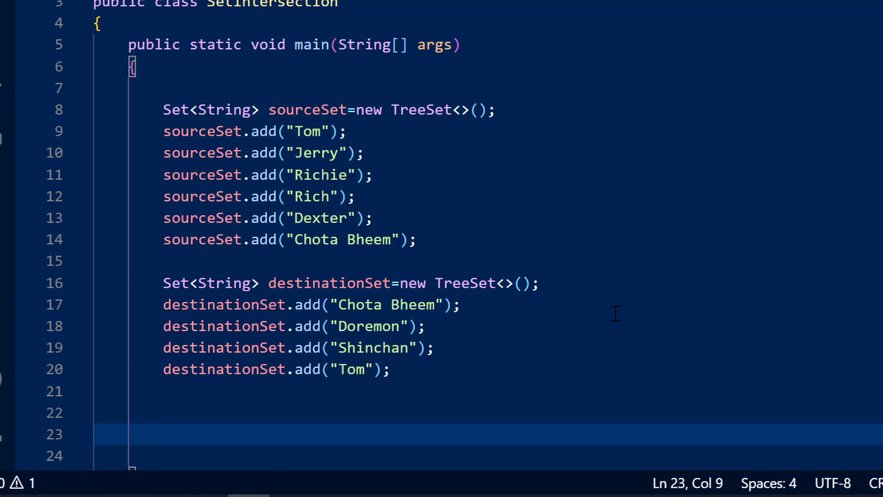
mouse_move(436, 381)
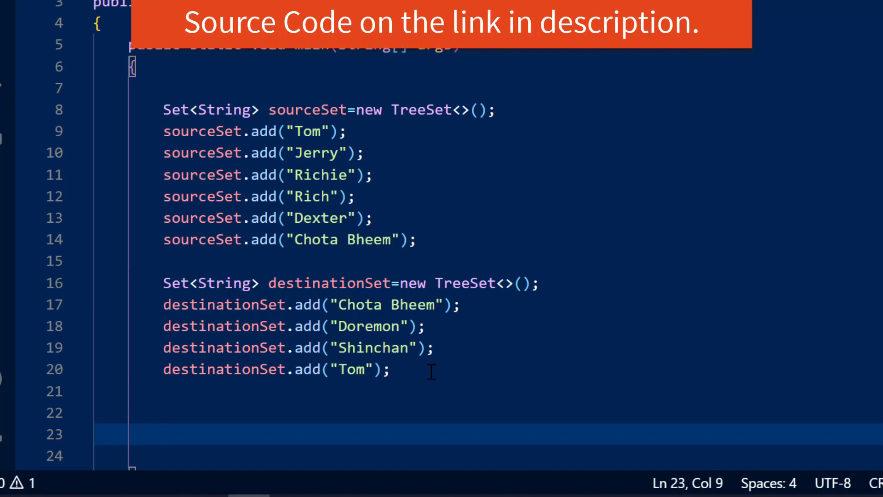
text(Set<)
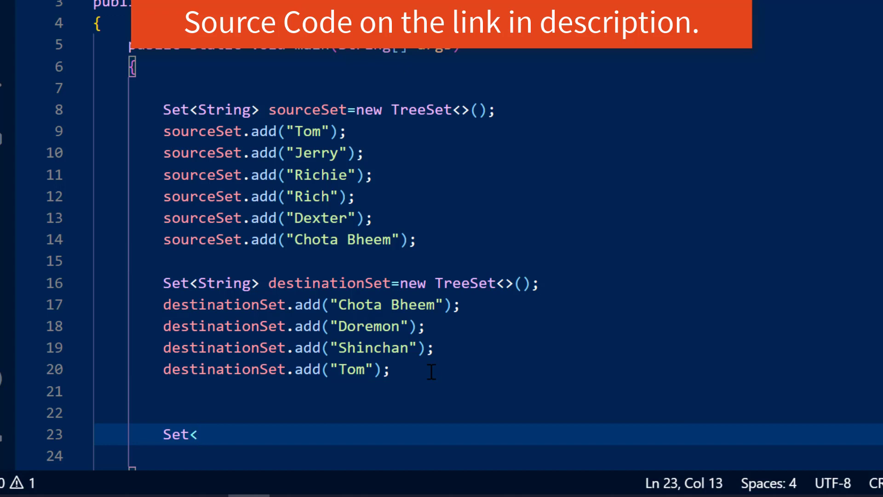
Step: Declare Set<String> intersection = new TreeSet<>(sourceSet);
text(String)
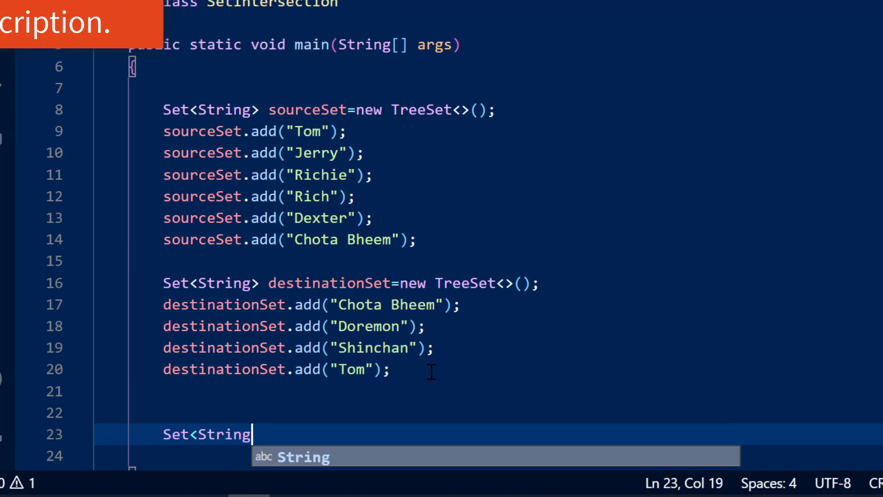
text(> intersection=)
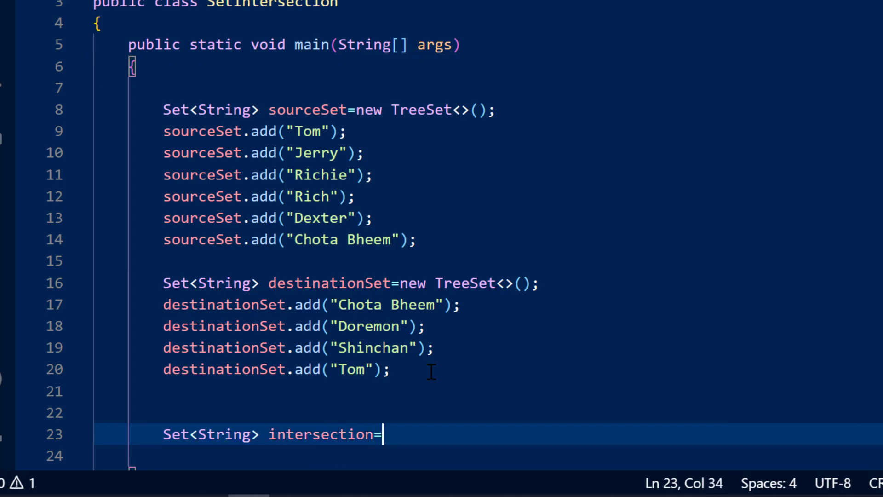
text(new Tree)
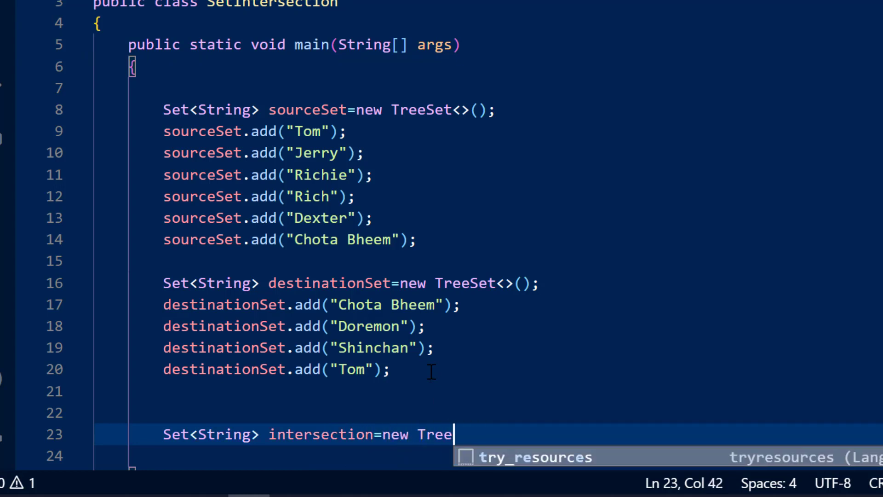
text(Set<>)
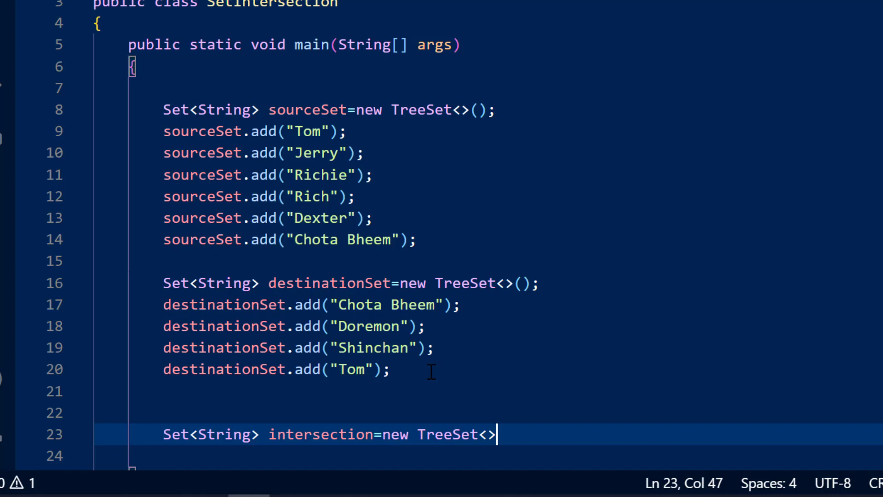
text((sour)
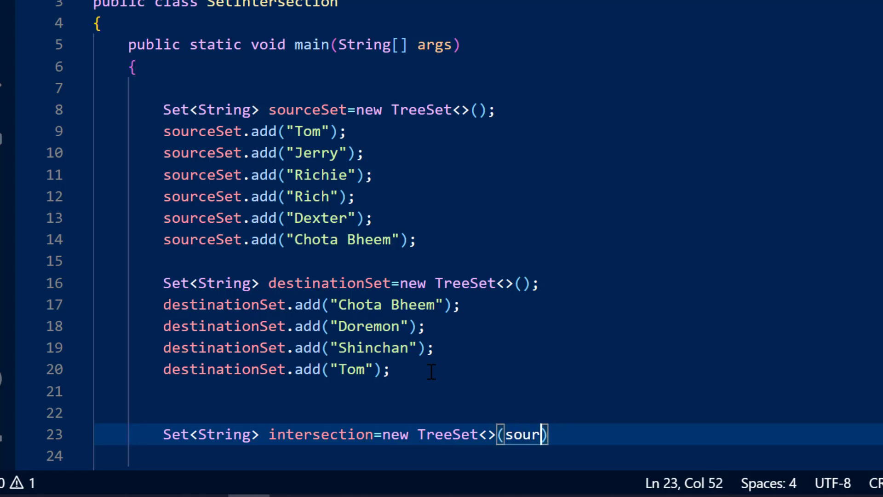
text(ceSet)
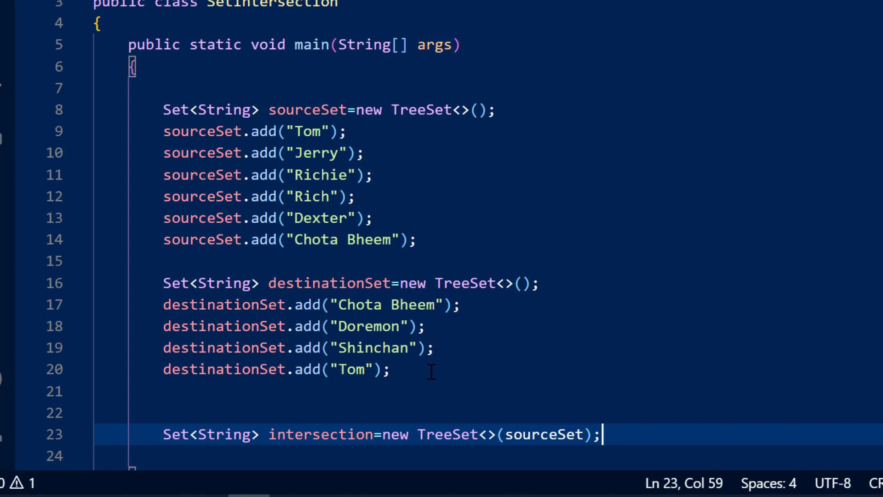
Step: Add intersection.retainAll(destinationSet); on a new line below
key(Enter)
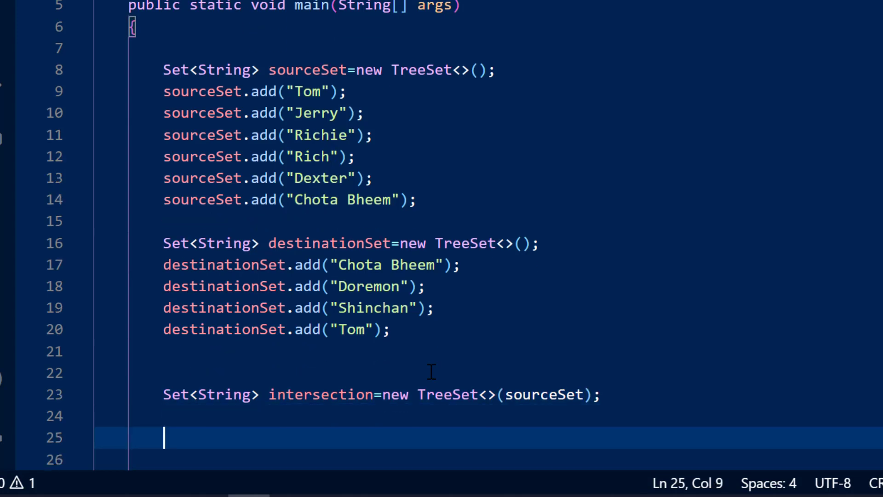
text(intersection.retai)
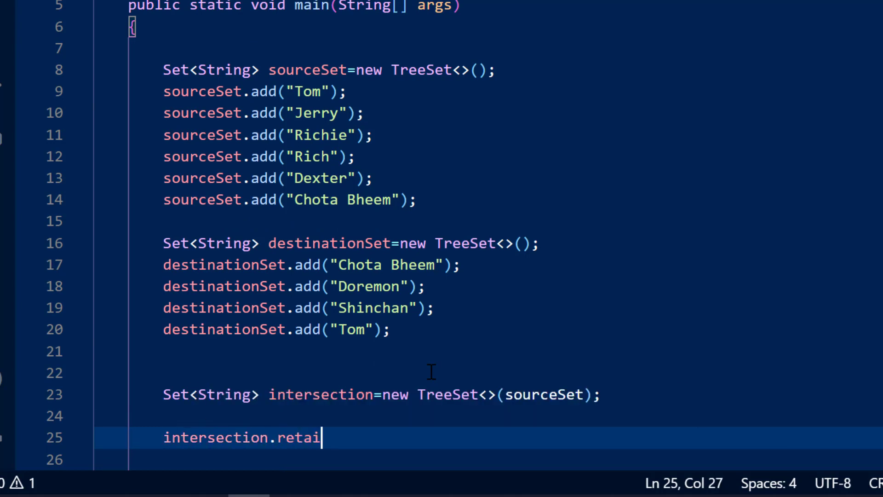
text(nAll)
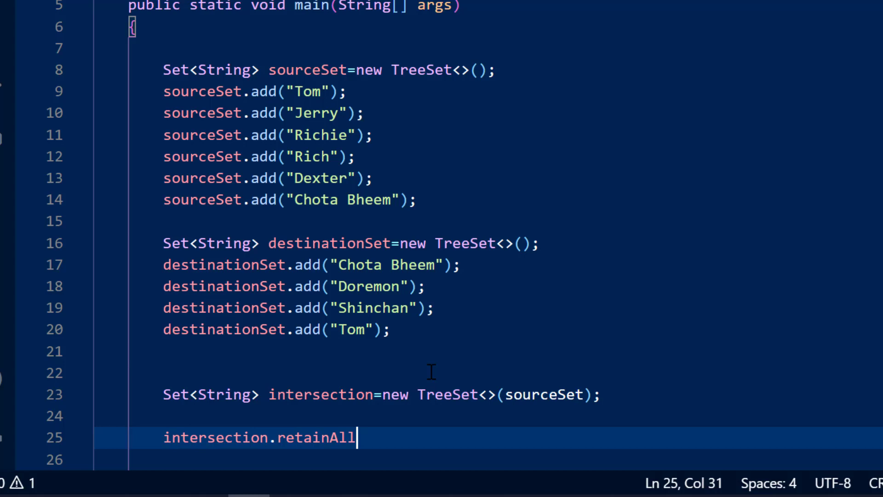
text((destinationSet);)
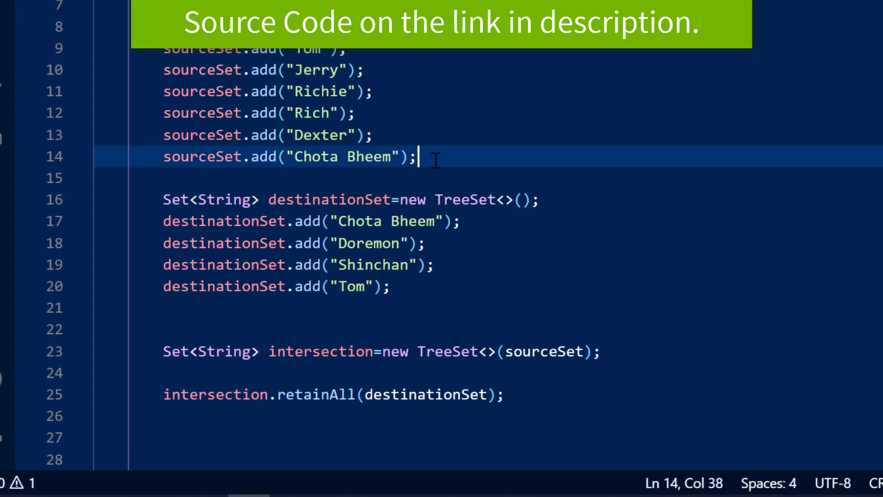
Step: Insert a System.out.println printing "Set 1:" plus sourceSet
text(sys)
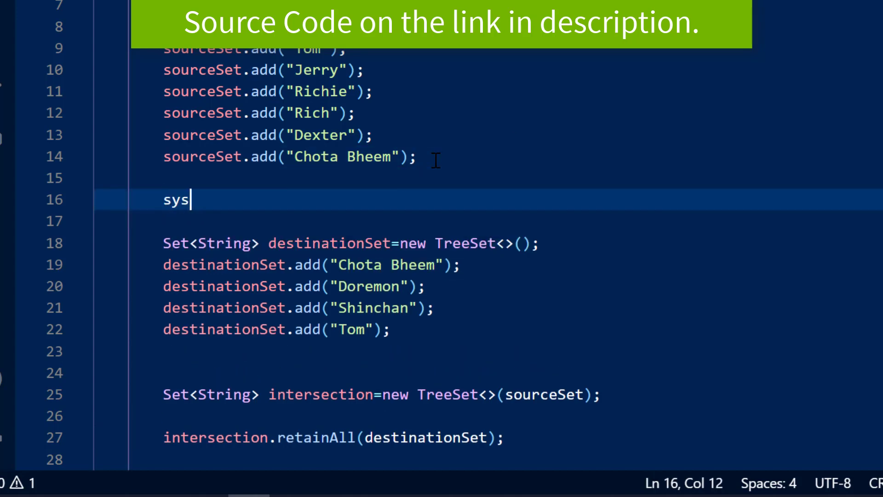
text(out)
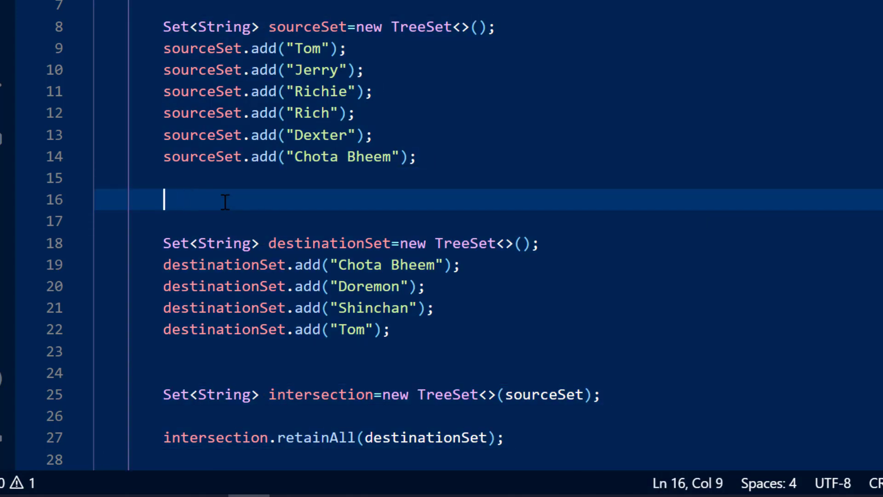
text(sys)
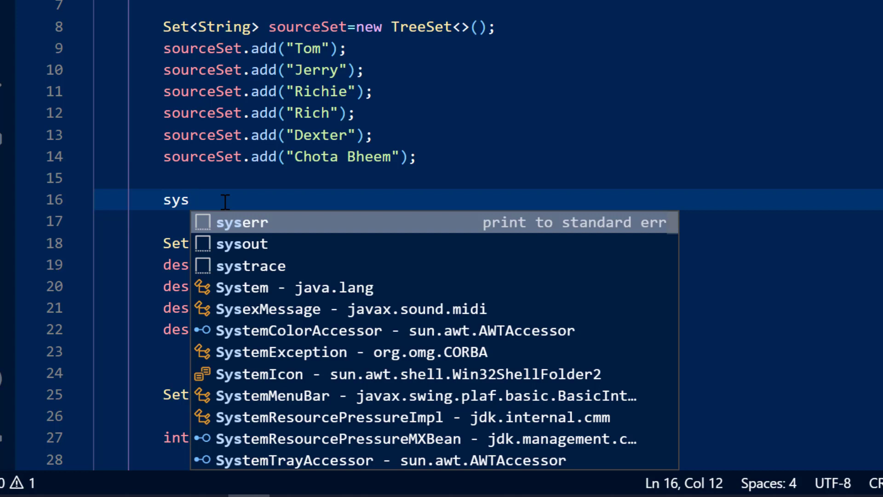
click(240, 243)
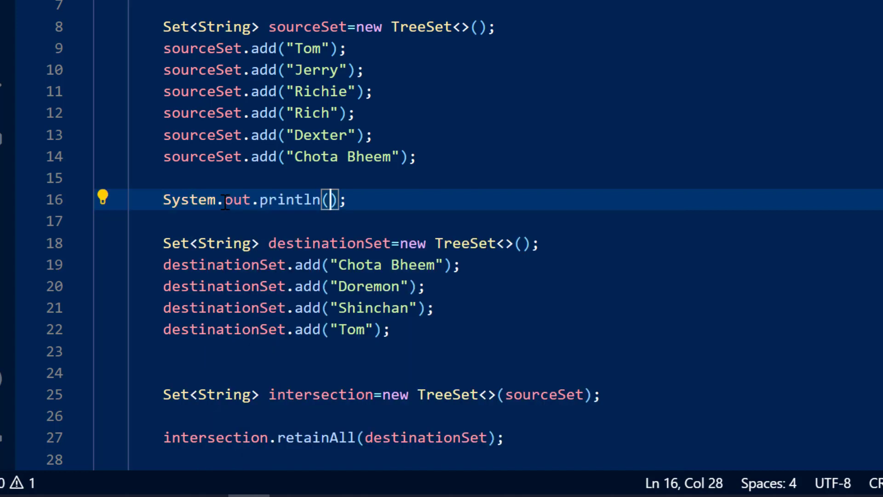
text("Se")
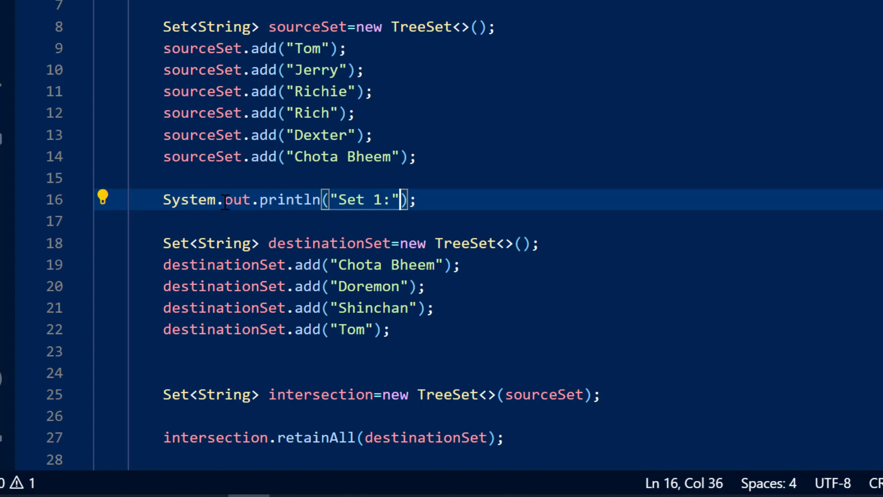
text(+sourceSet)
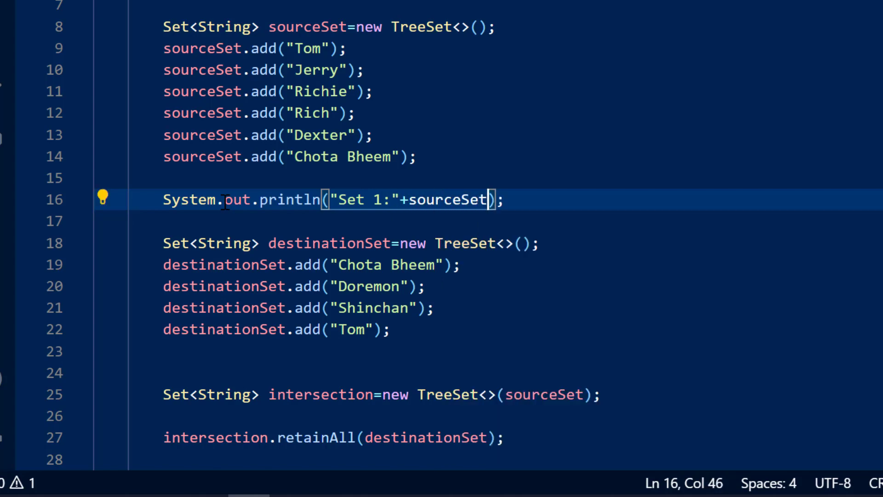
Step: Add a println printing "Set 2:" plus destinationSet
click(411, 330)
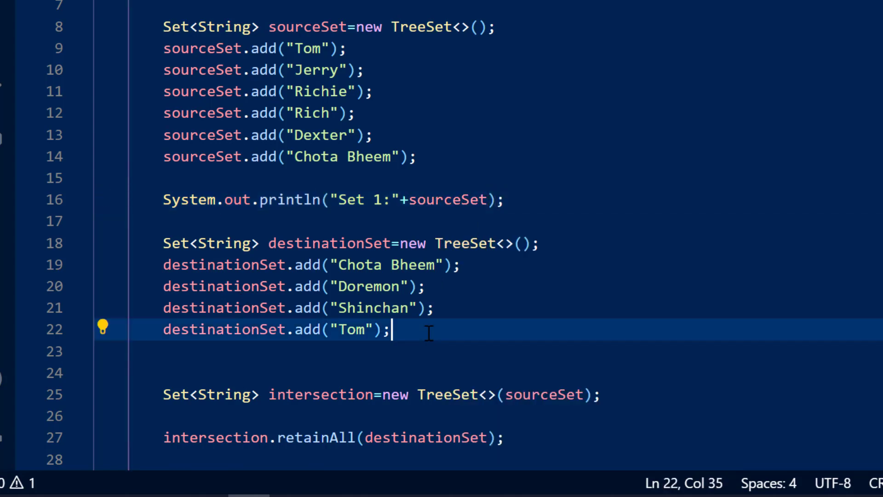
text(sysou)
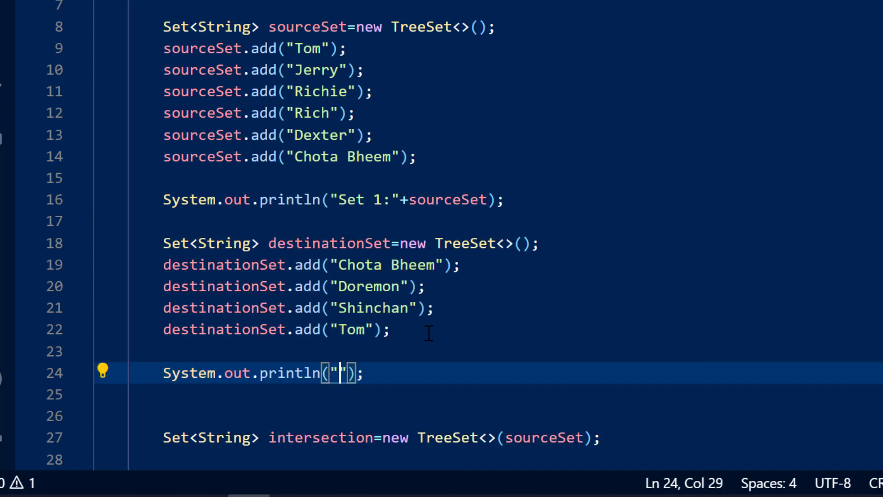
text(Set 2:)
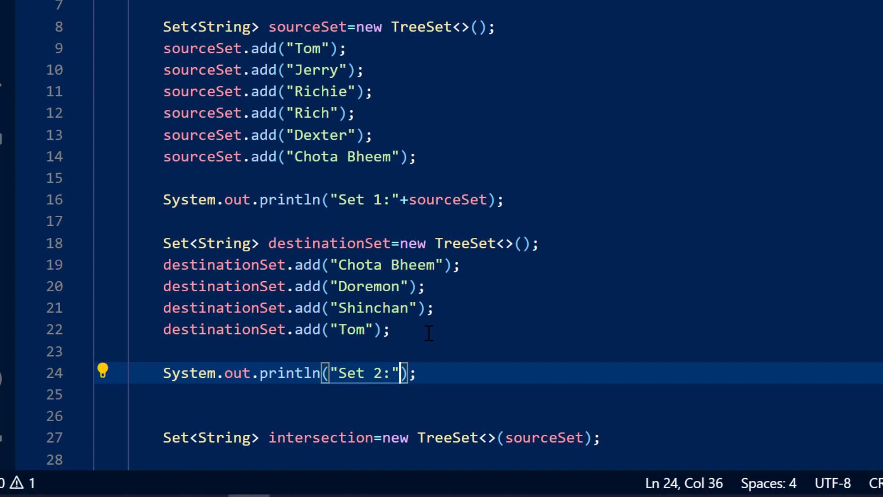
text(+destinationSet)
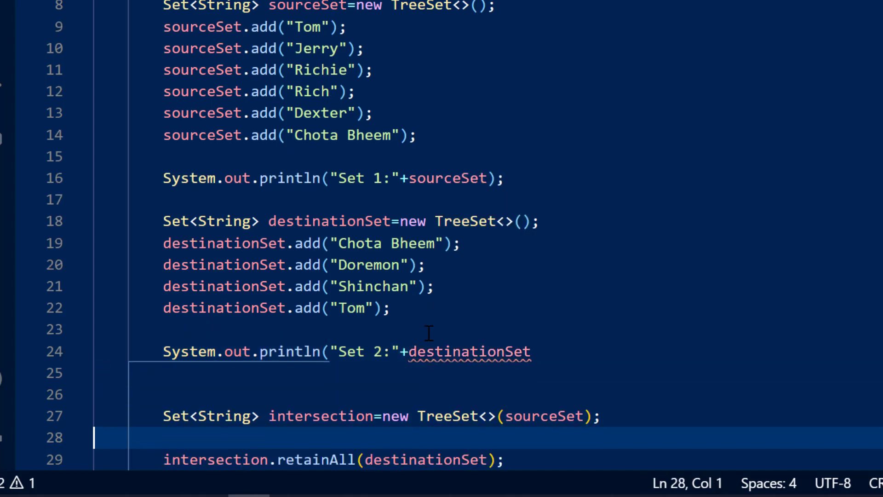
Step: Add a println printing "Intersection Set:" plus intersection
text(sys)
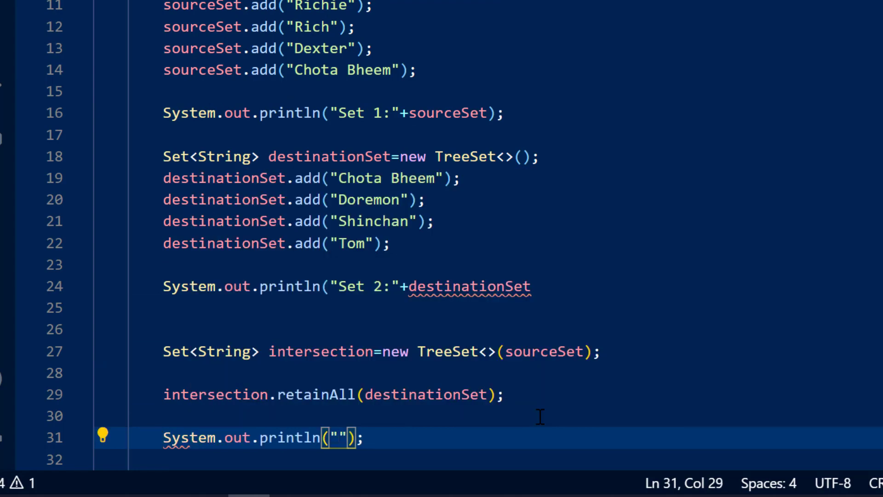
text(Interse)
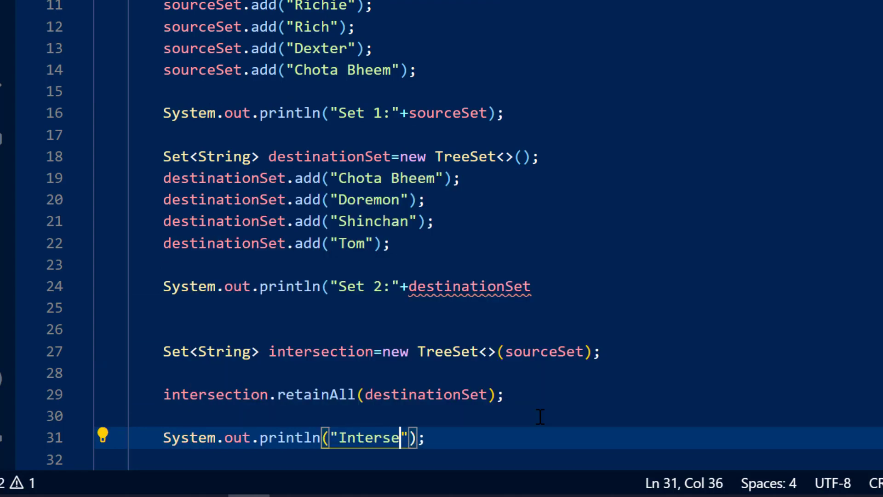
text(ction Set)
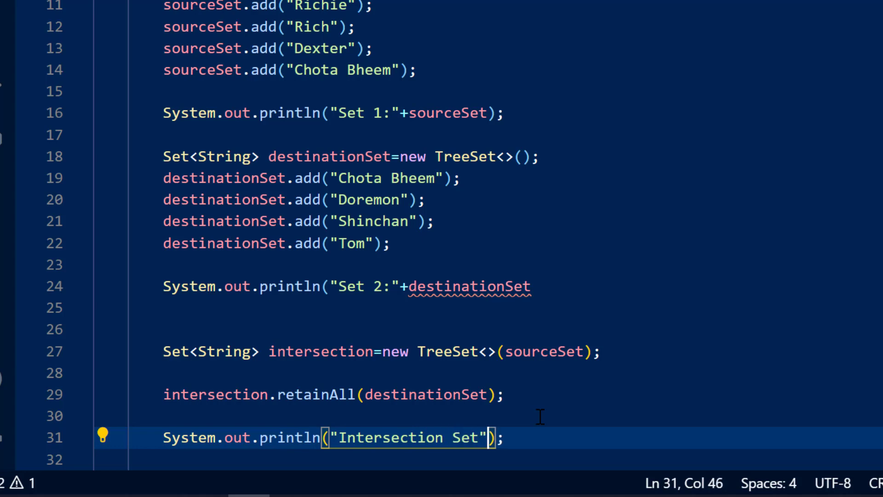
text(:+)
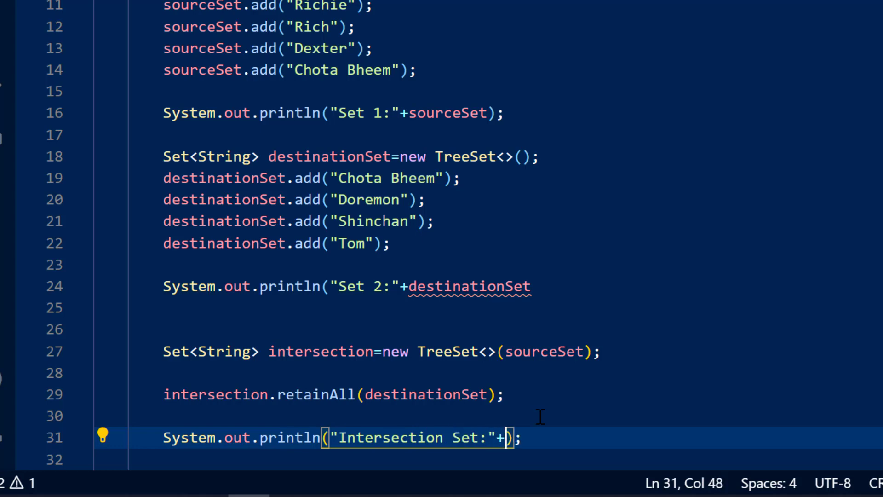
text(int)
text(javac)
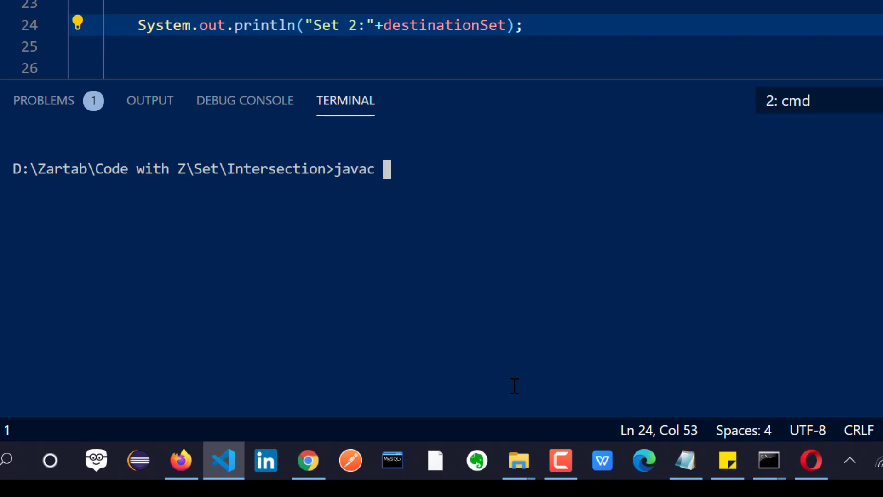
Step: Compile with javac SetIntersection.java, then run java SetIntersection in the terminal
text(SetIntersection.java)
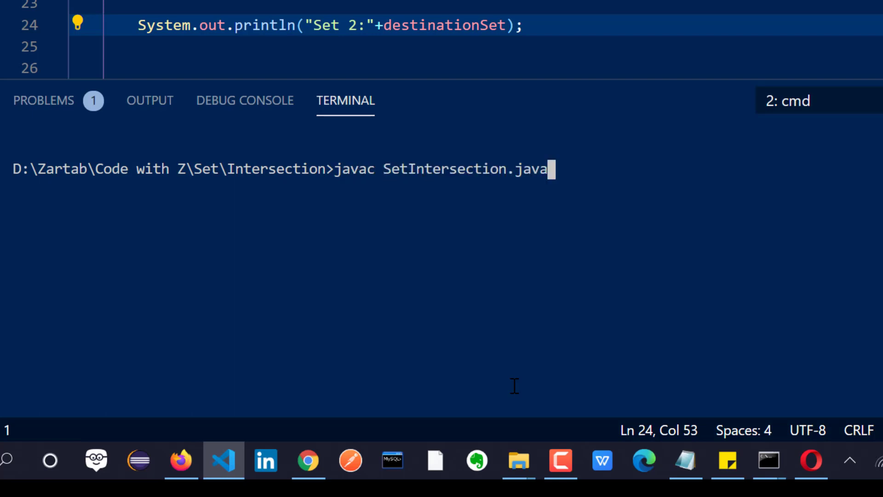
key(Enter)
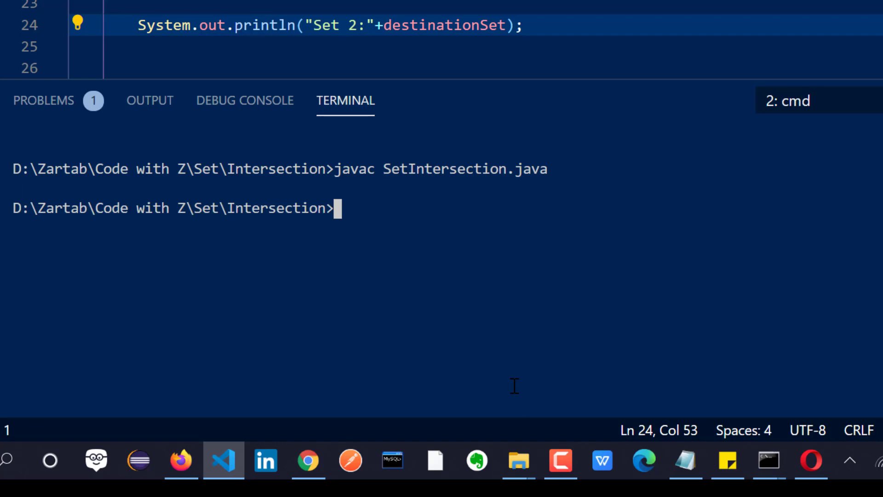
text(java SetIntersection.cla)
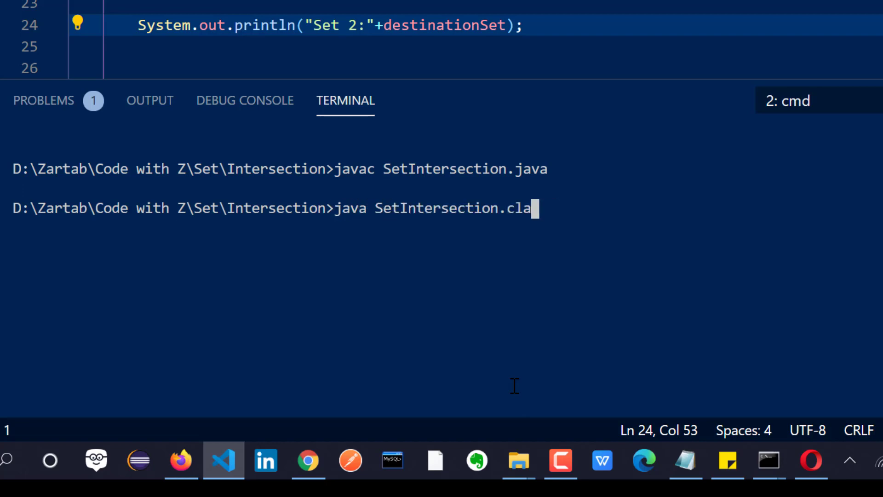
key(Enter)
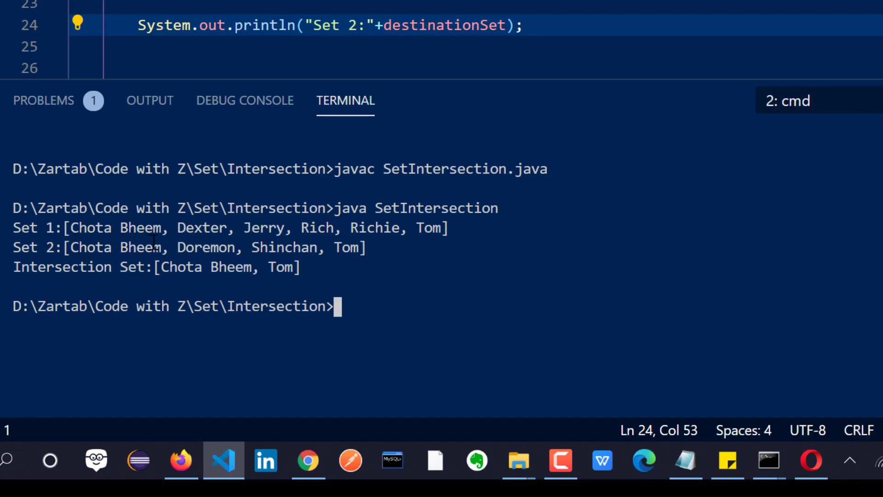
mouse_move(415, 237)
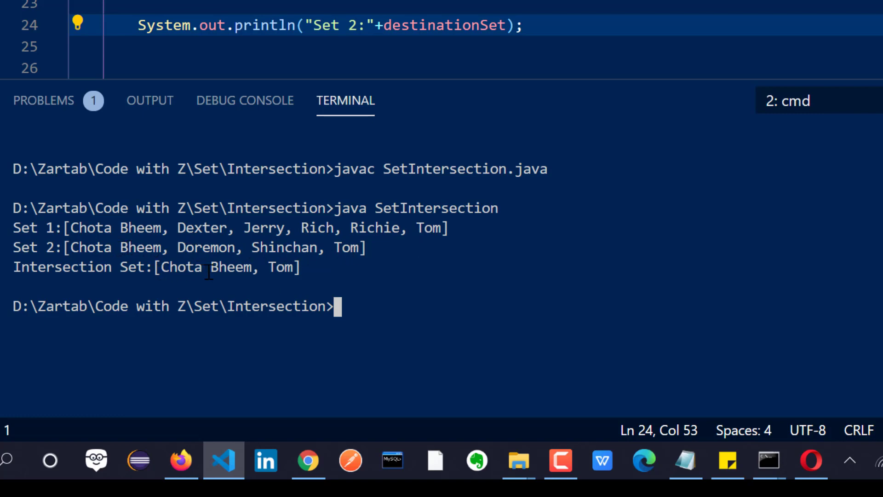
mouse_move(303, 276)
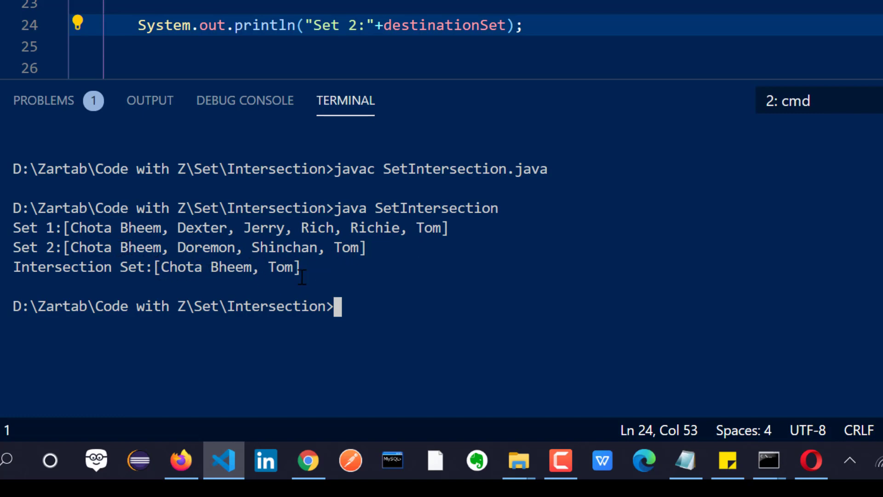
key(ctrl+s)
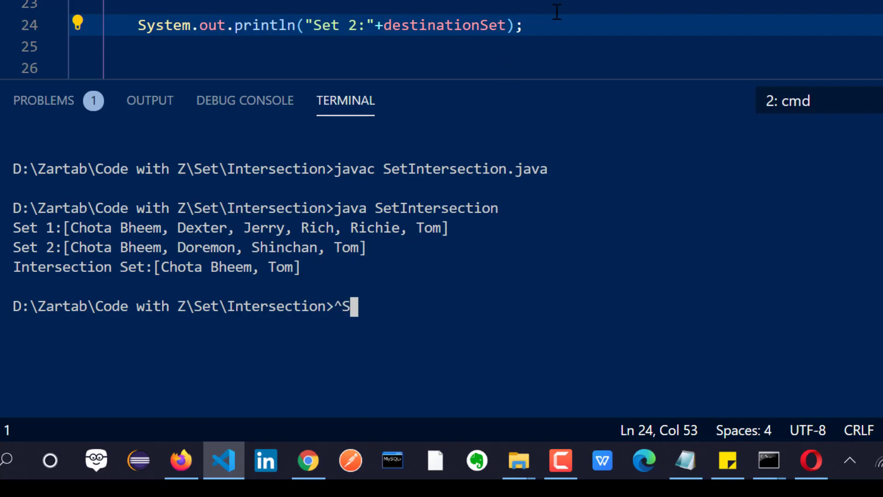